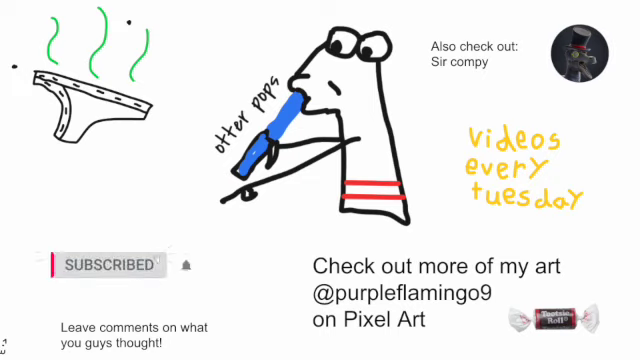
pyautogui.click(185, 264)
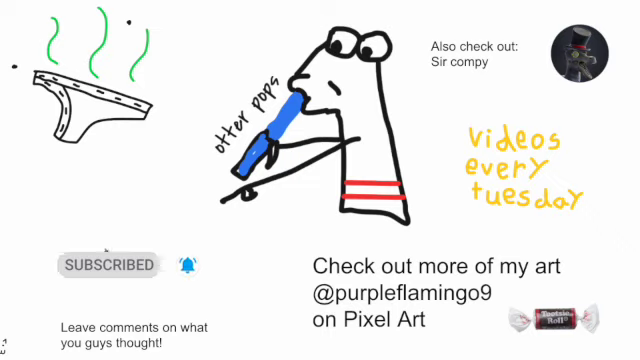
pyautogui.click(108, 264)
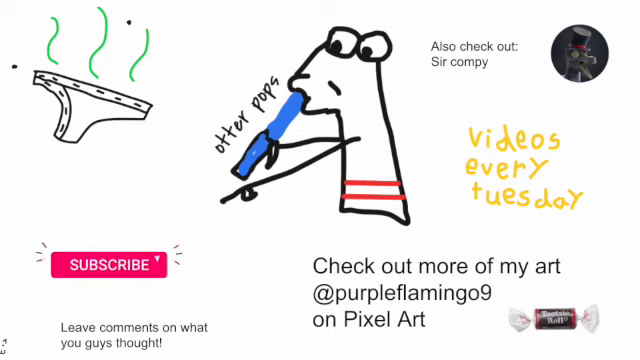
pyautogui.click(107, 264)
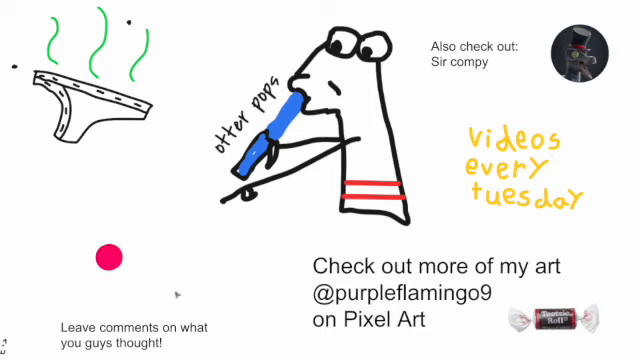
pyautogui.click(110, 265)
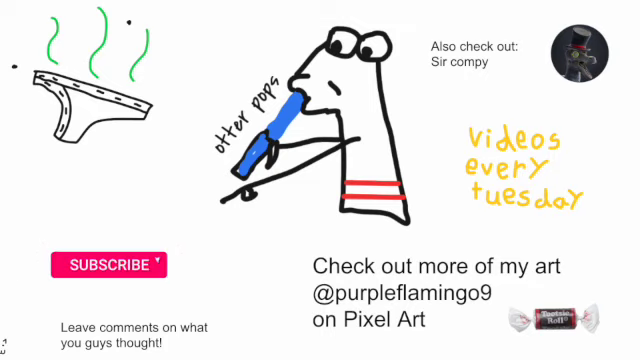
pyautogui.click(108, 264)
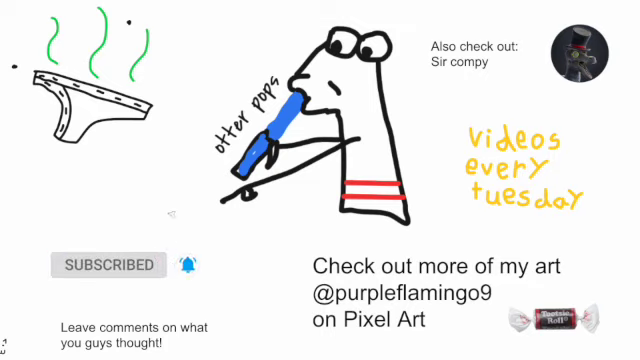
pyautogui.click(108, 264)
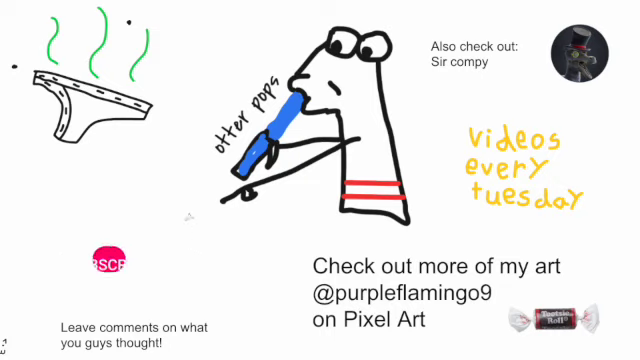
pyautogui.click(108, 264)
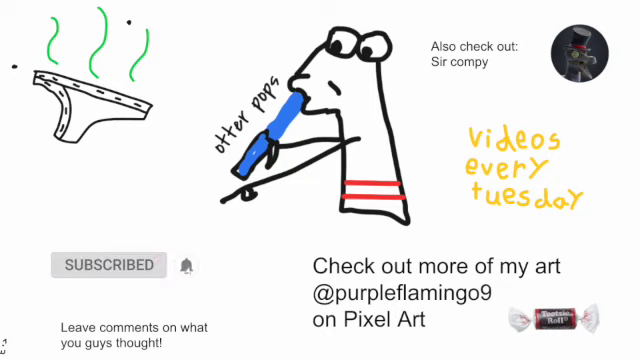